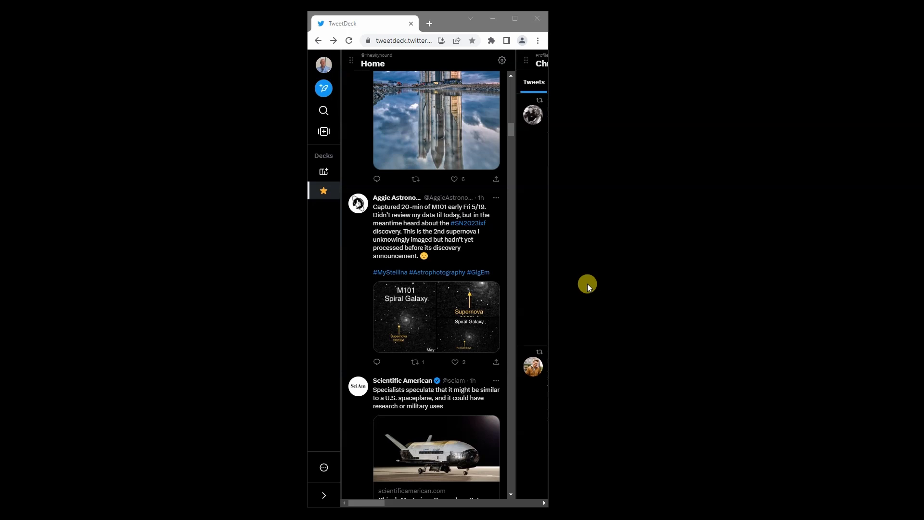
mouse_move(386, 258)
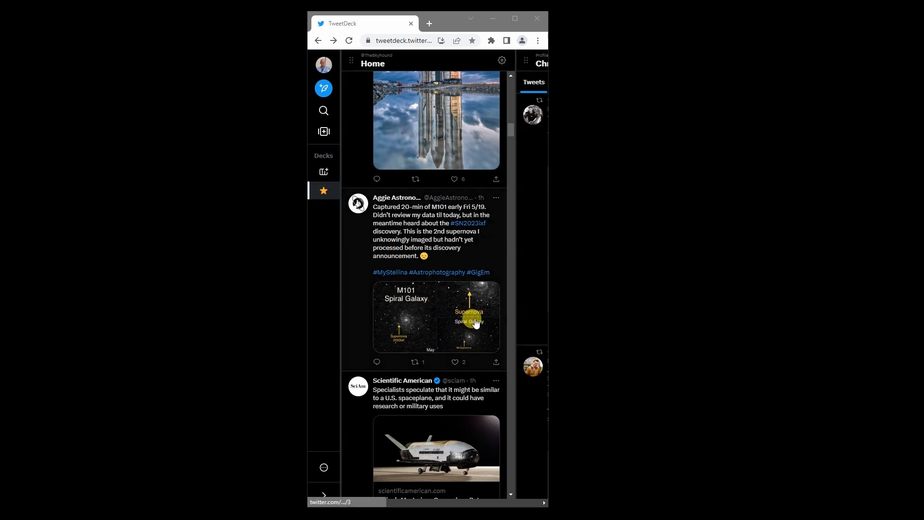
mouse_move(419, 328)
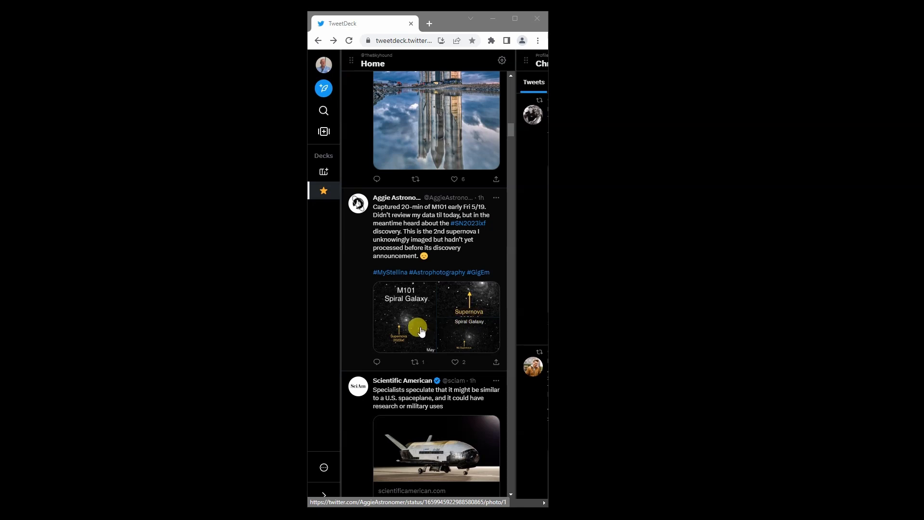
mouse_move(459, 325)
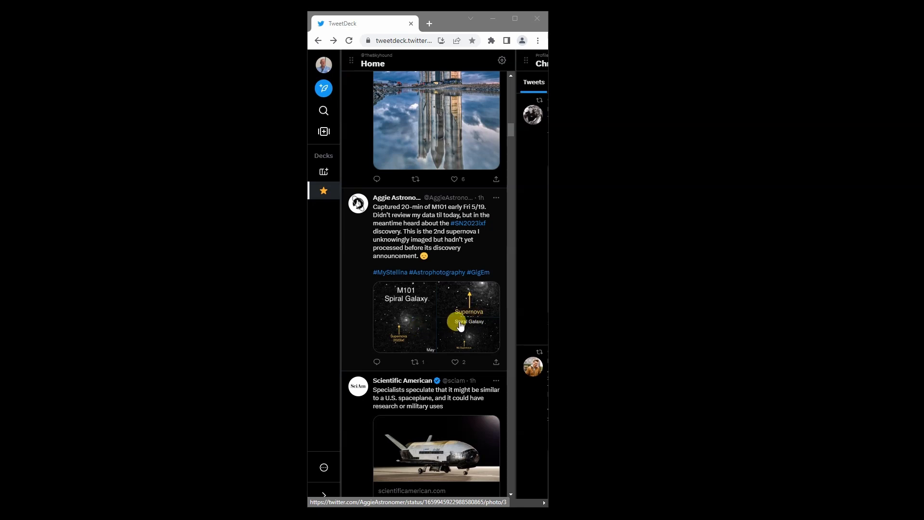
mouse_move(488, 324)
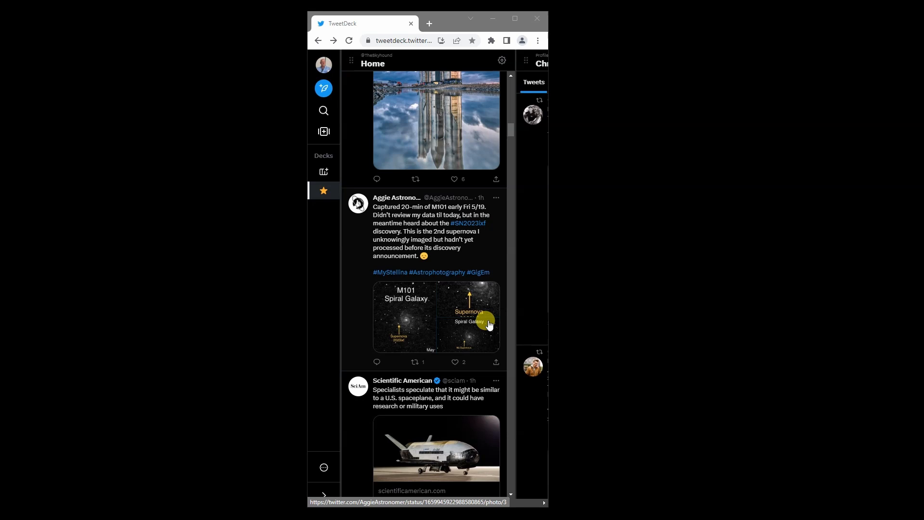
Step: Scroll the Home column down past the Scientific American and APOD tweets to the SUPERNOVA ALERT tweet
scroll("down", 3)
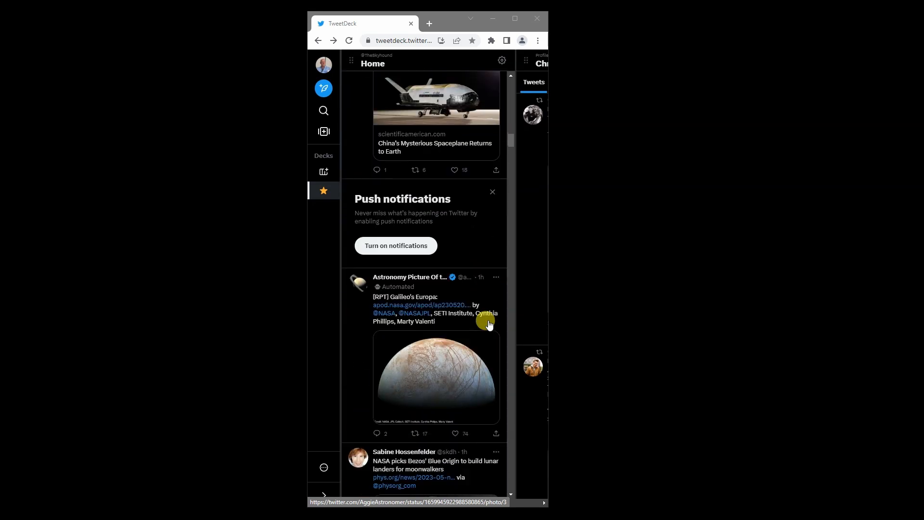
scroll("down", 3)
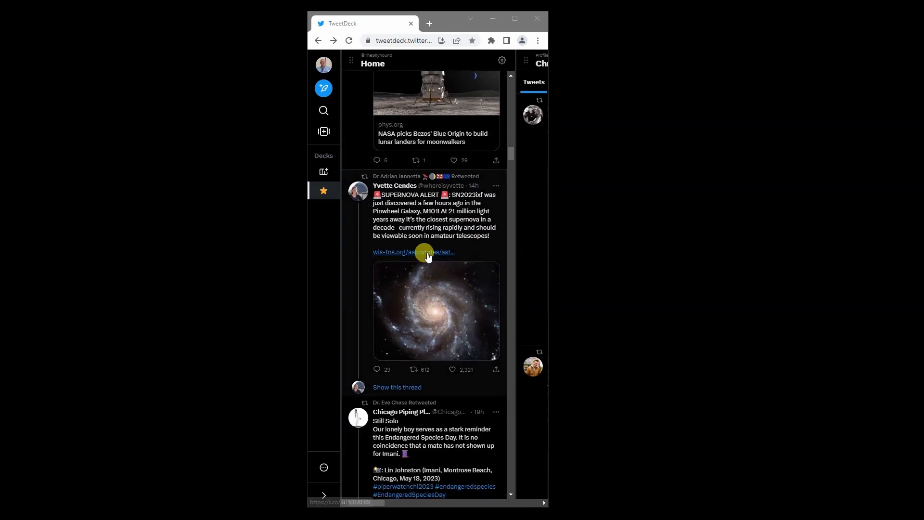
Step: Follow the wis-tns.org link, open 2023ixf from Related Objects and scroll to its Spectra plot
left_click(414, 251)
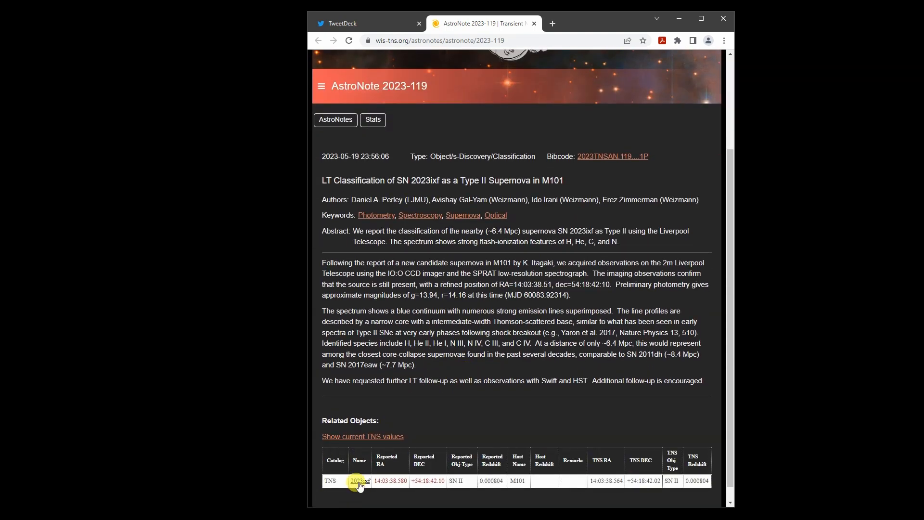
left_click(358, 480)
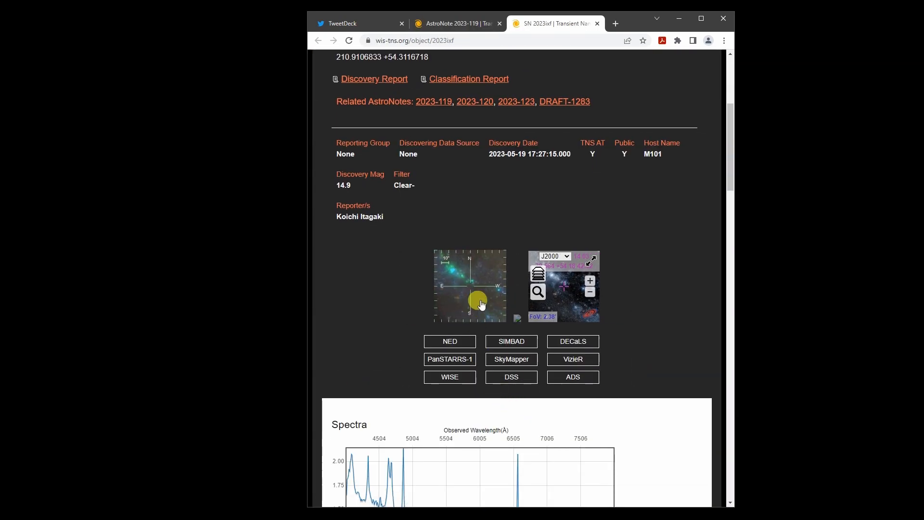
mouse_move(483, 471)
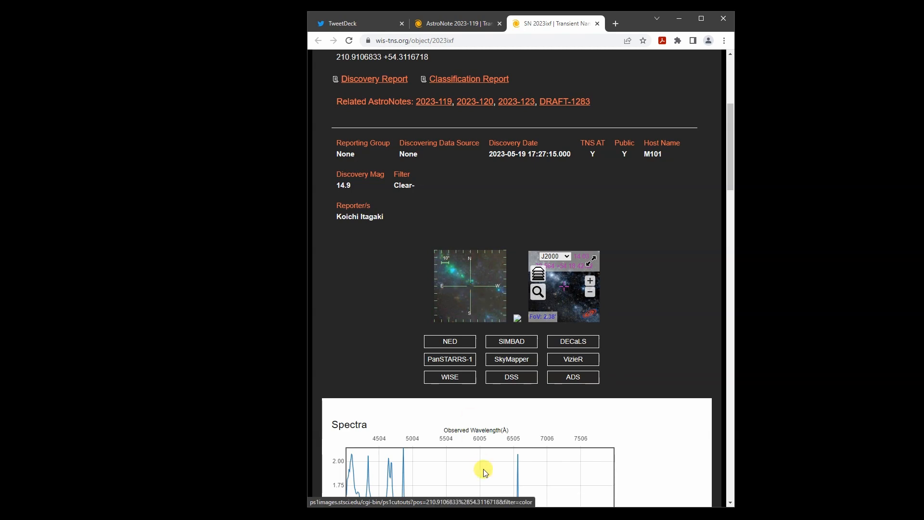
scroll("down", 3)
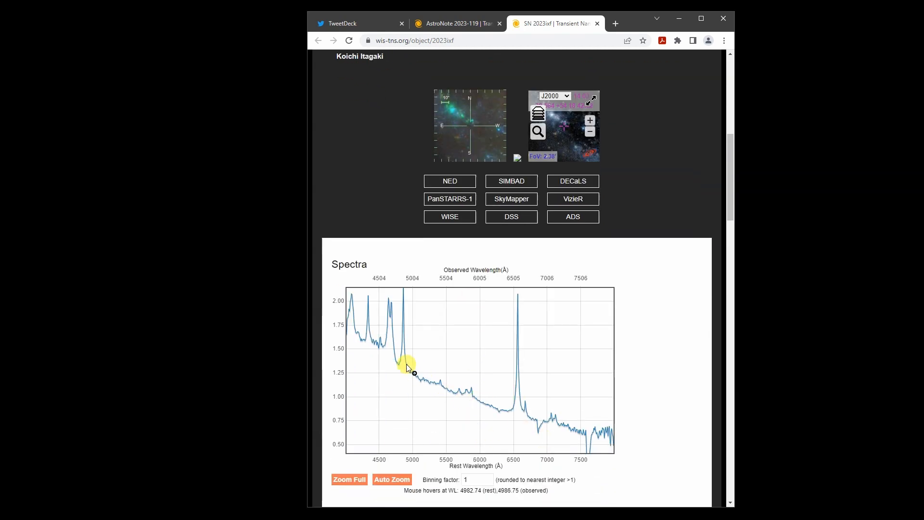
mouse_move(569, 449)
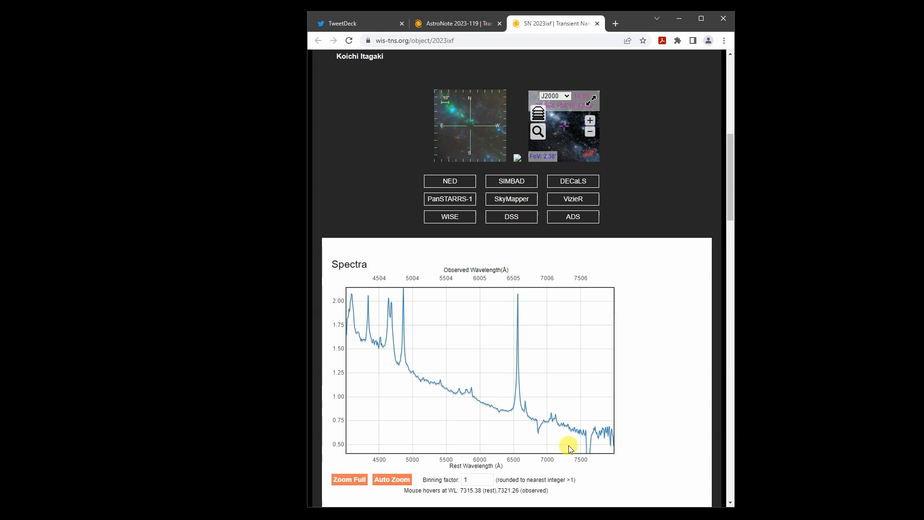
scroll("down", 3)
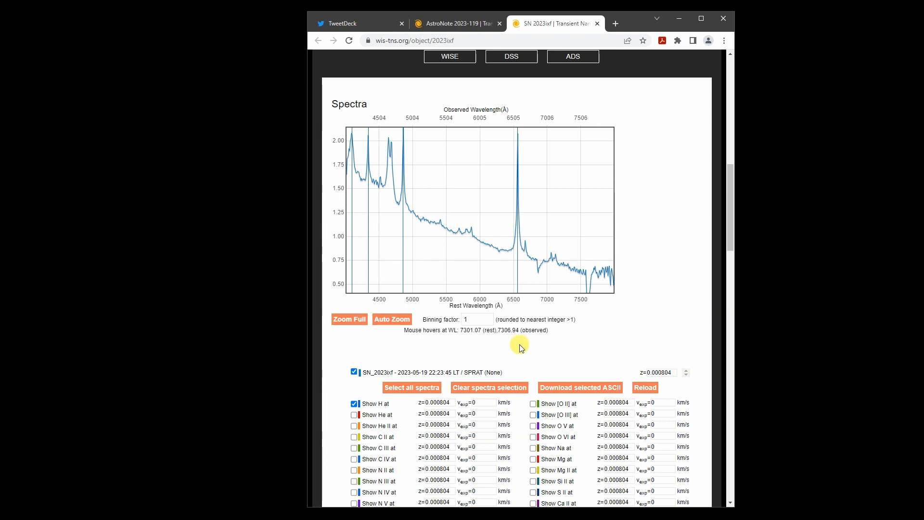
Step: Return to the AstroNote 2023-119 report and scroll to its Related Objects table
left_click(454, 23)
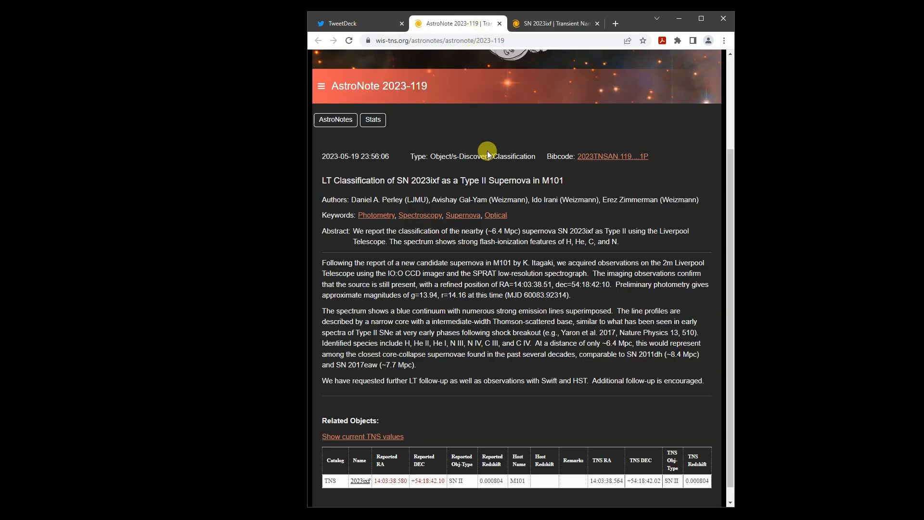
mouse_move(617, 364)
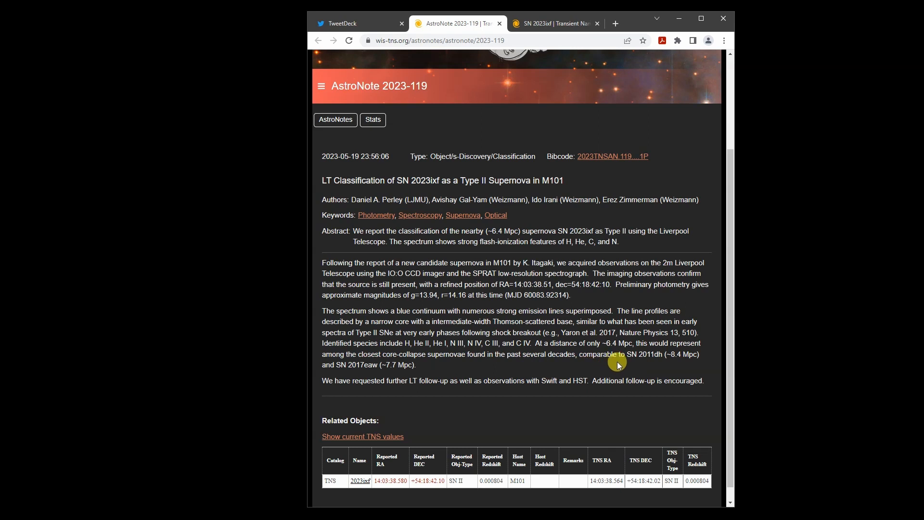
scroll("down", 3)
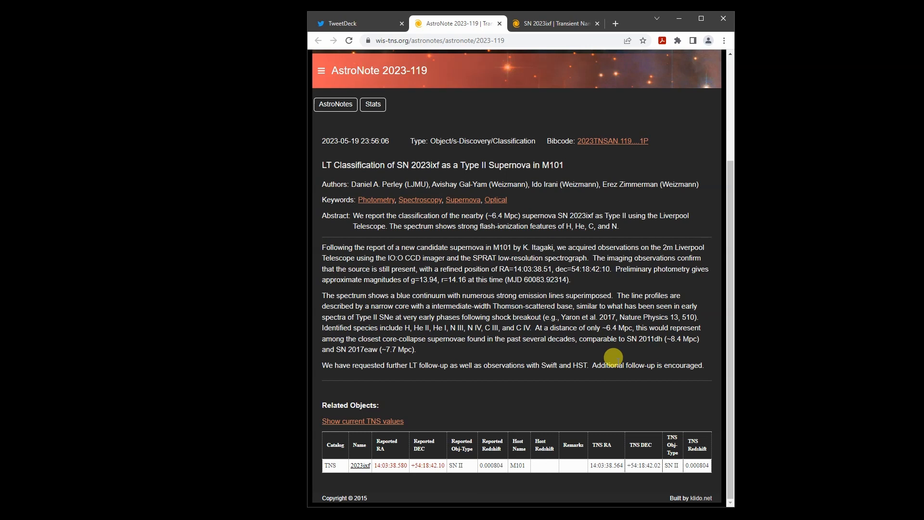
mouse_move(614, 356)
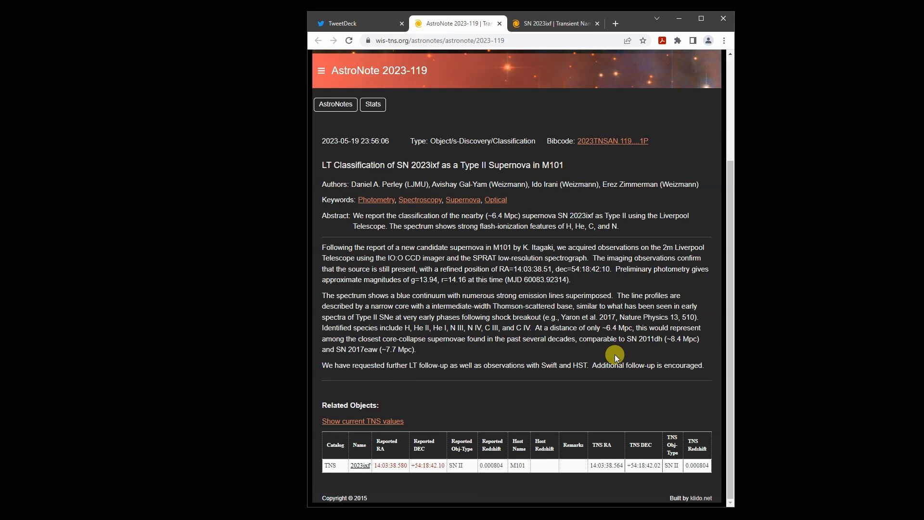
mouse_move(648, 131)
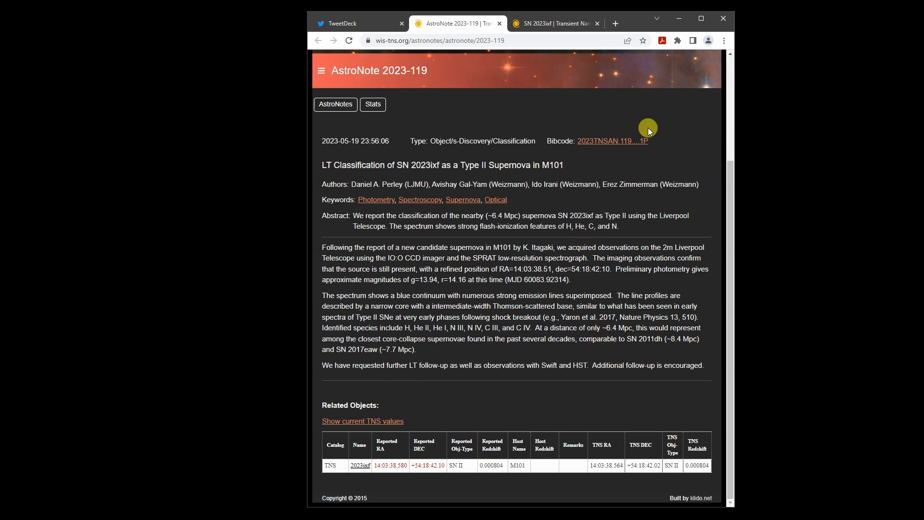
mouse_move(660, 118)
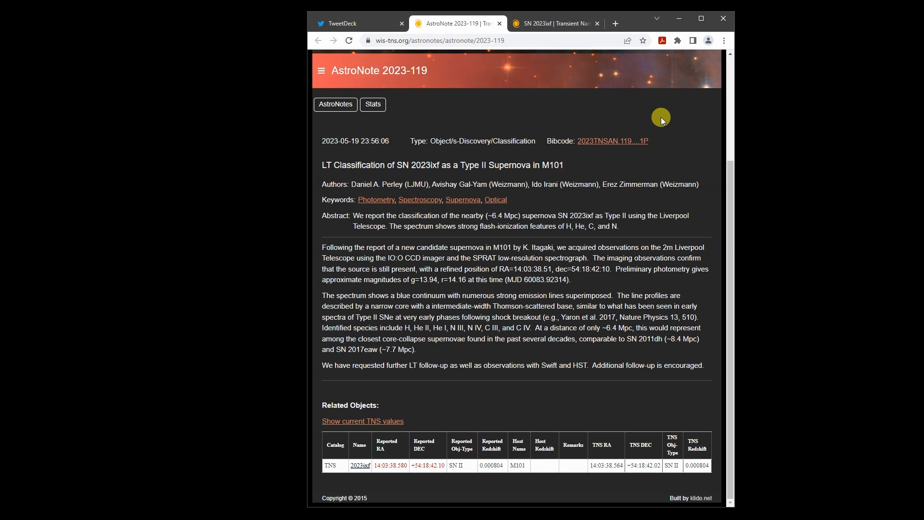
mouse_move(654, 114)
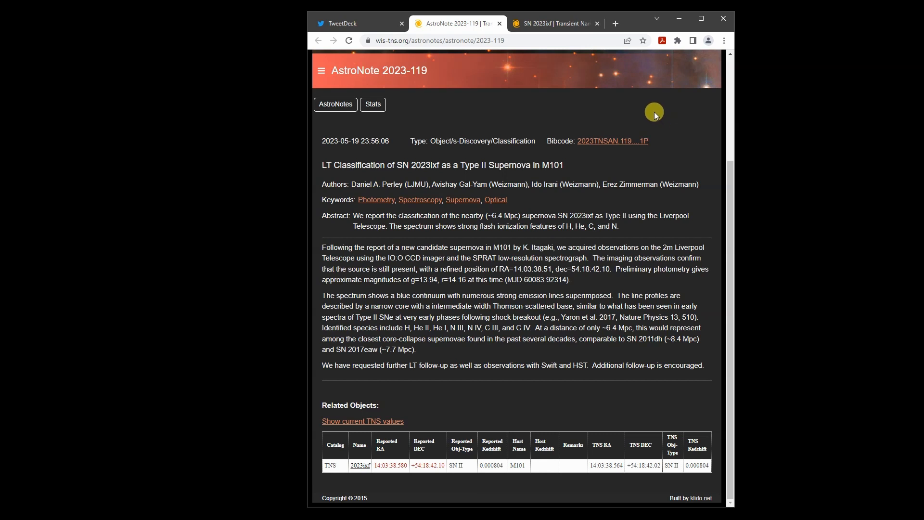
mouse_move(653, 111)
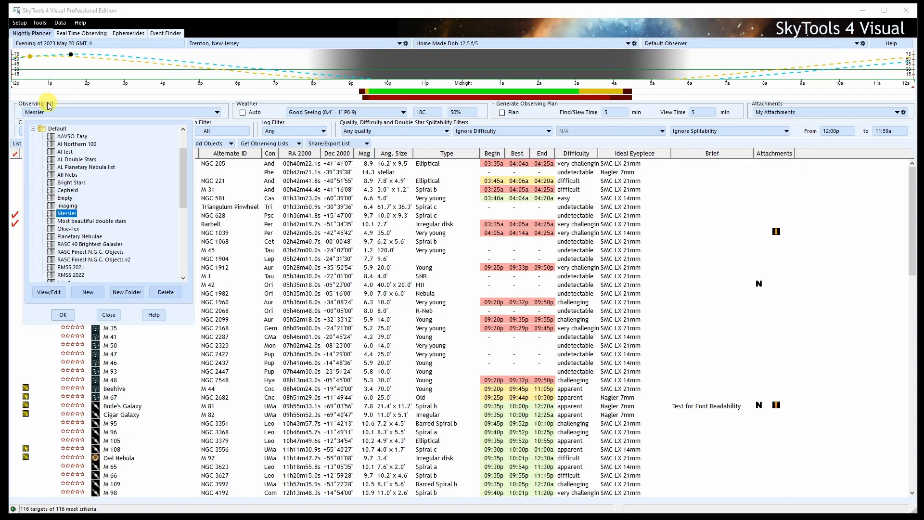
Step: Load the Current Bright Novae and Supernovae observing list from the Current folder
left_click(34, 152)
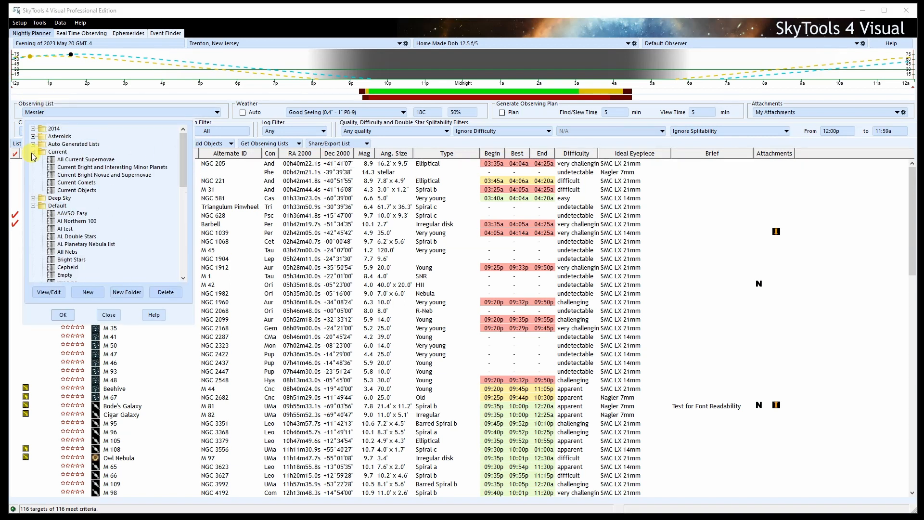
left_click(104, 174)
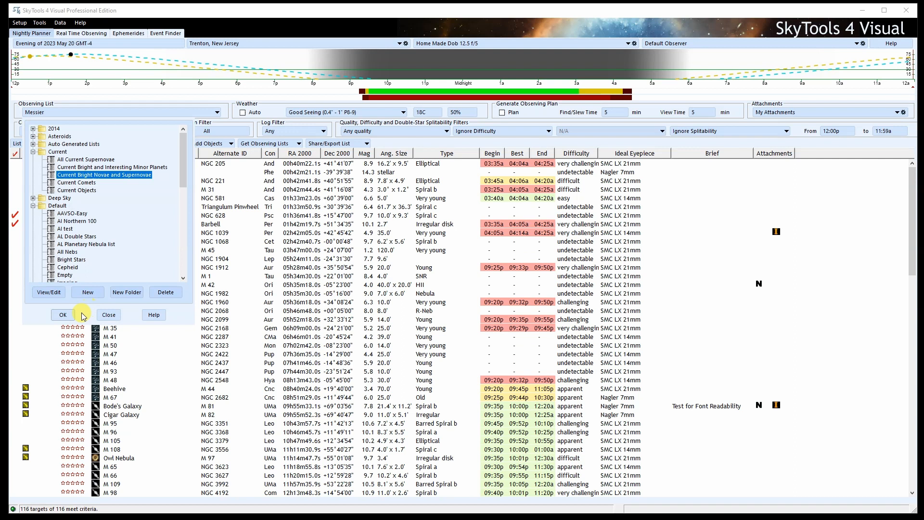
left_click(63, 314)
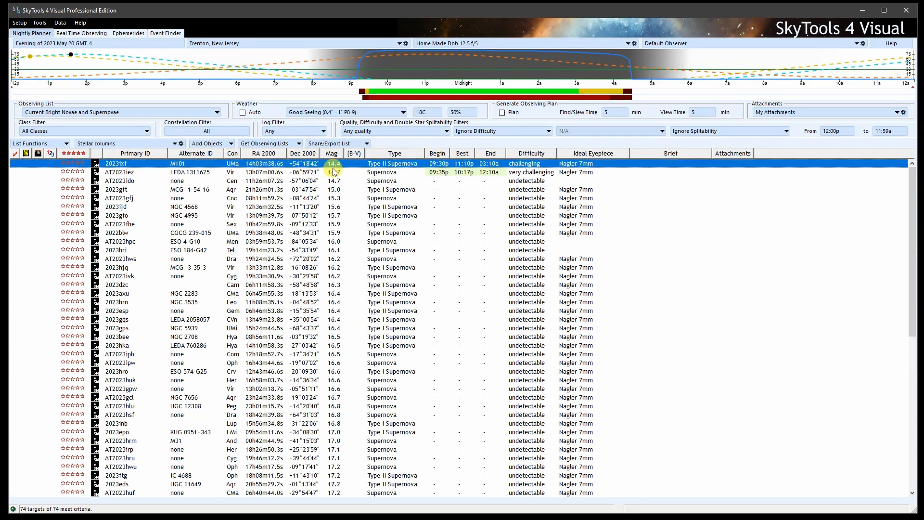
mouse_move(338, 176)
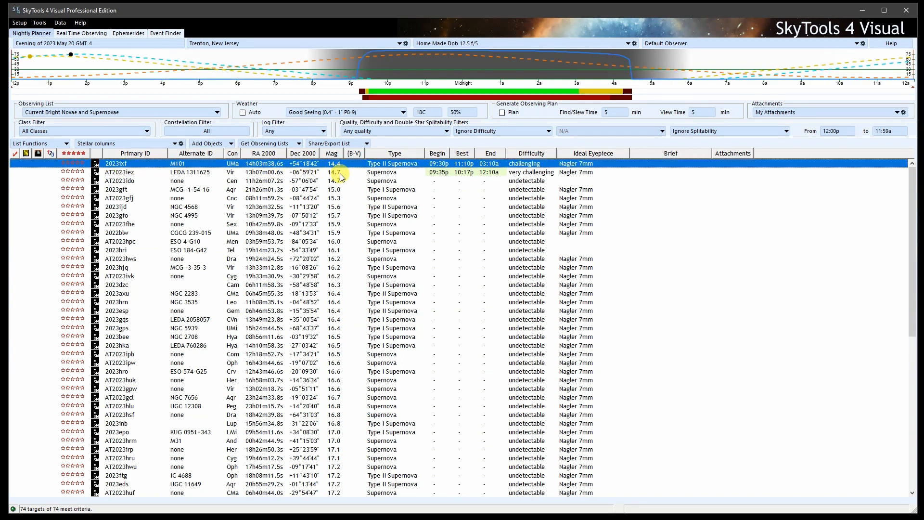
mouse_move(211, 168)
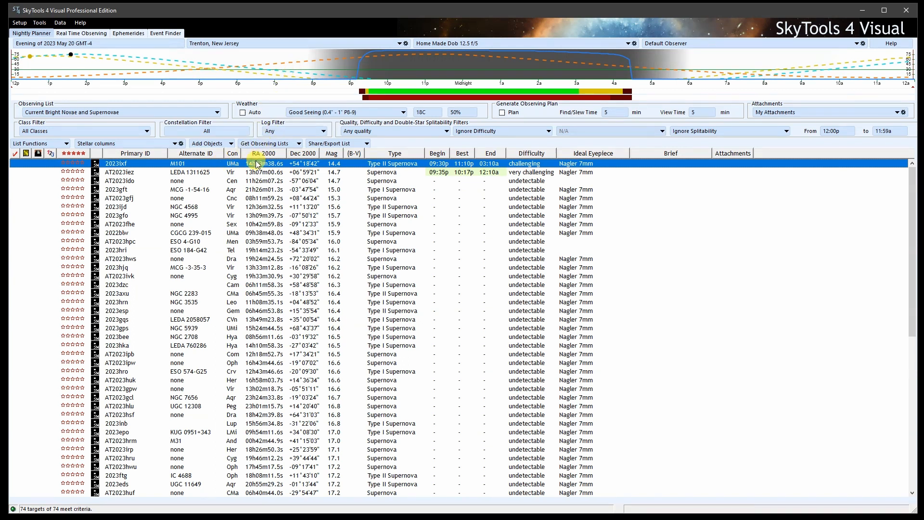
mouse_move(300, 62)
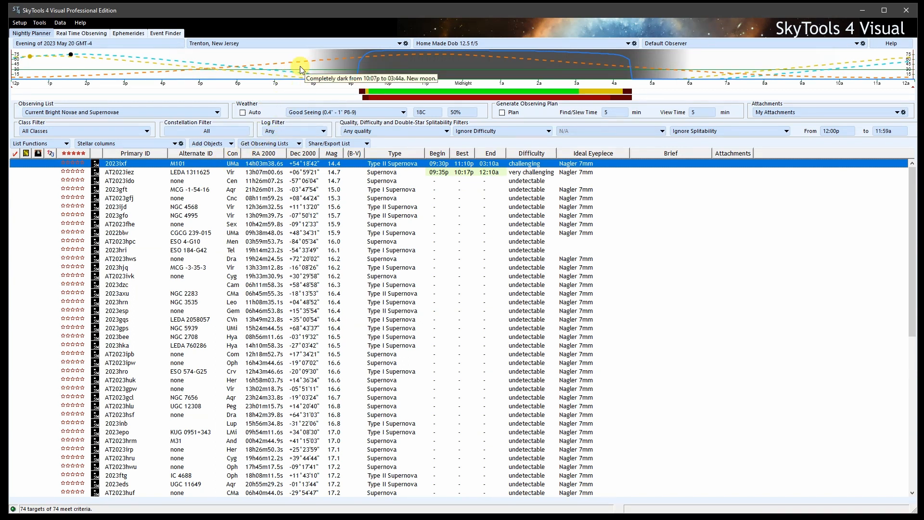
mouse_move(318, 96)
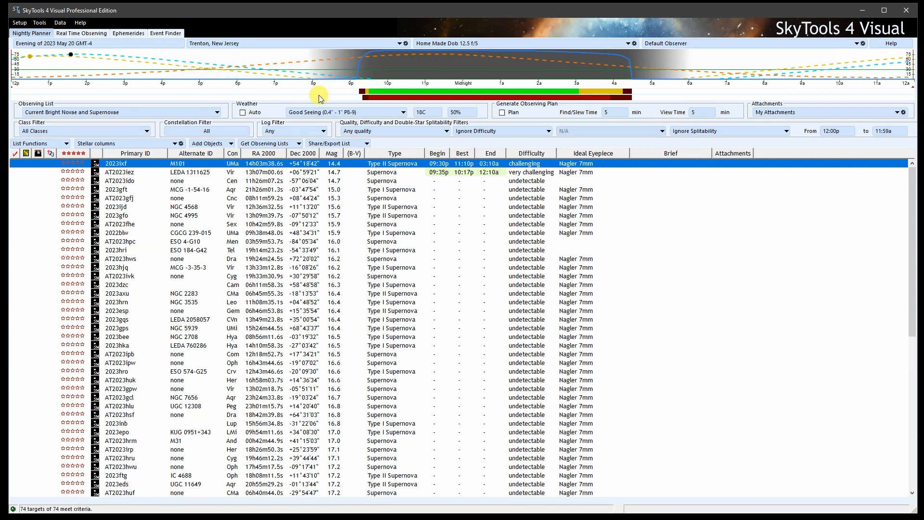
mouse_move(341, 118)
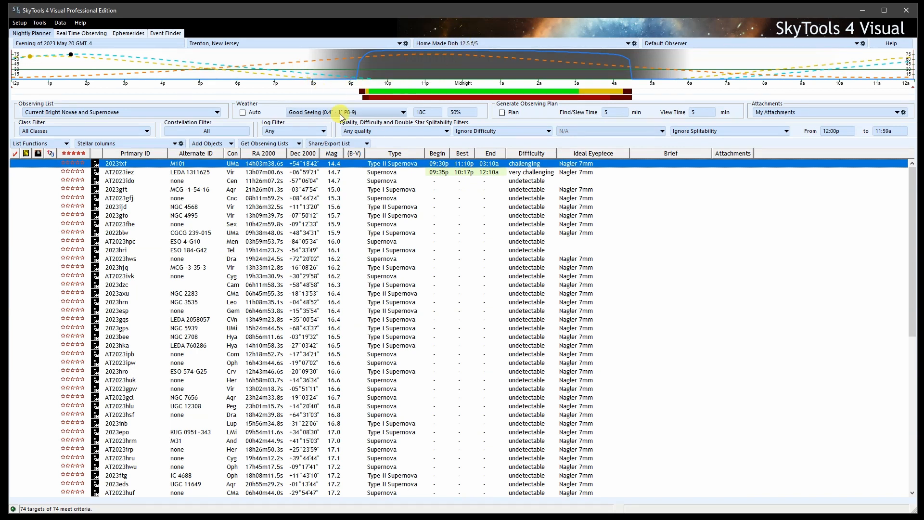
mouse_move(318, 75)
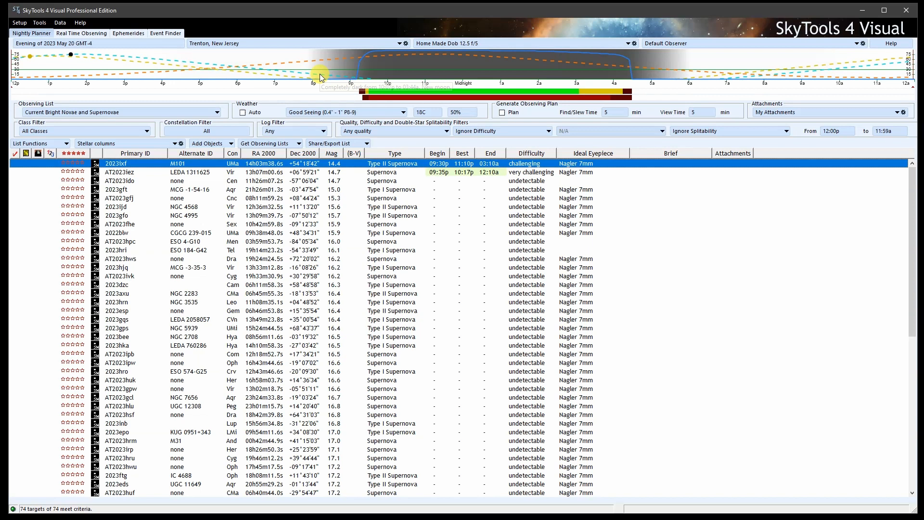
mouse_move(452, 59)
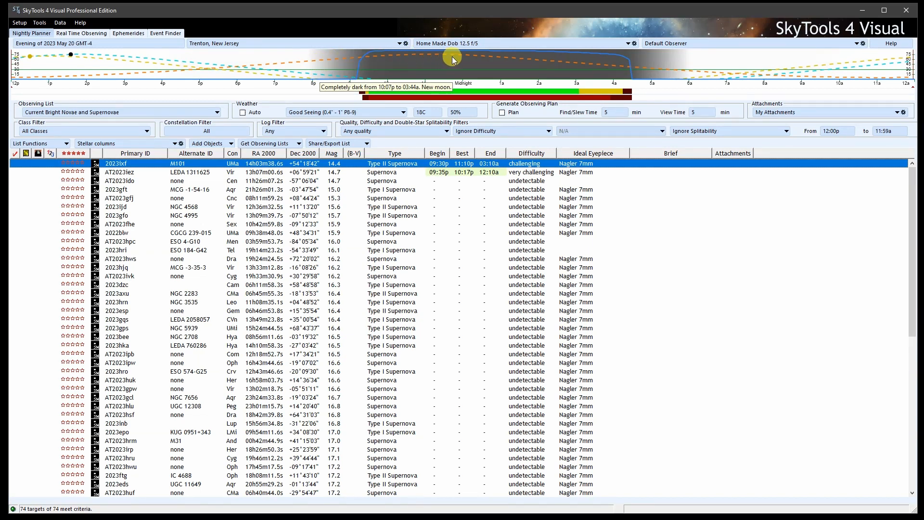
mouse_move(449, 70)
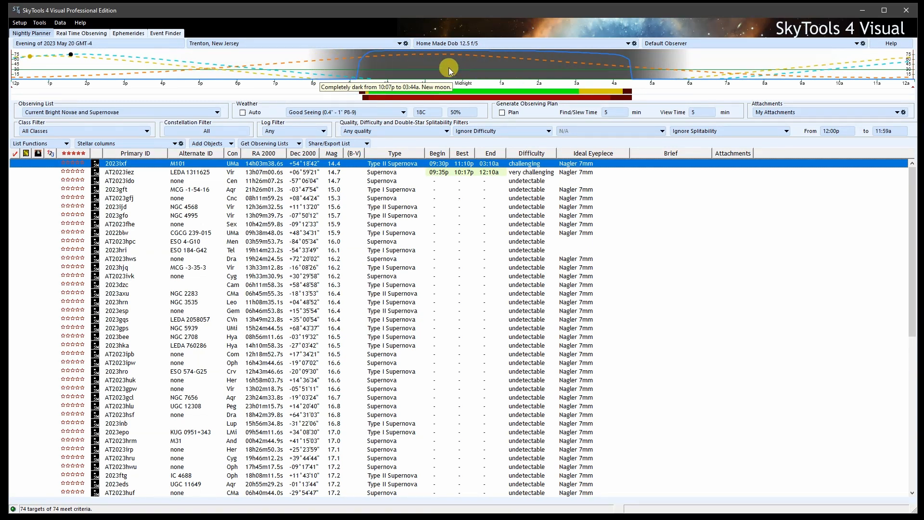
mouse_move(480, 94)
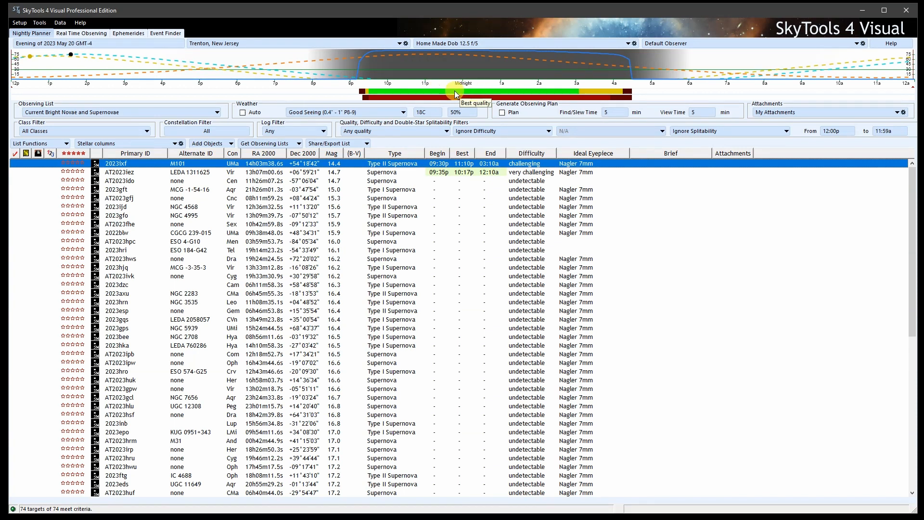
mouse_move(457, 96)
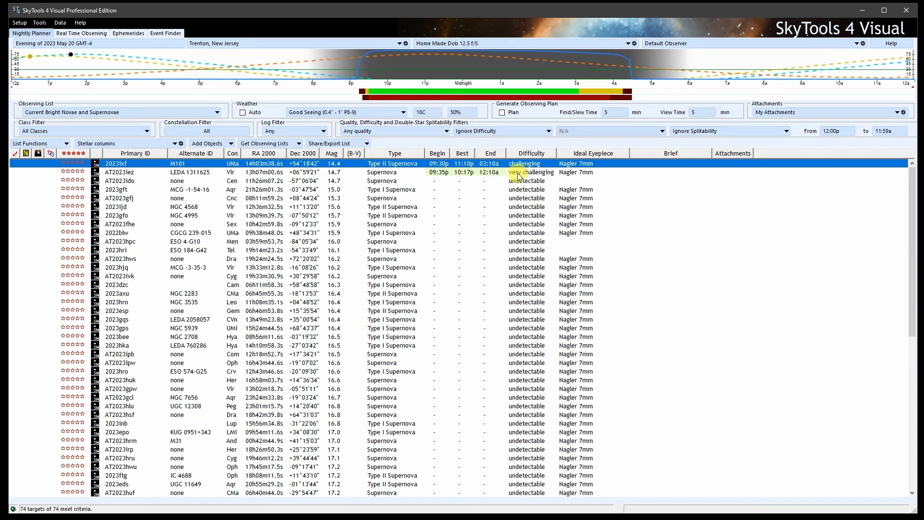
mouse_move(297, 206)
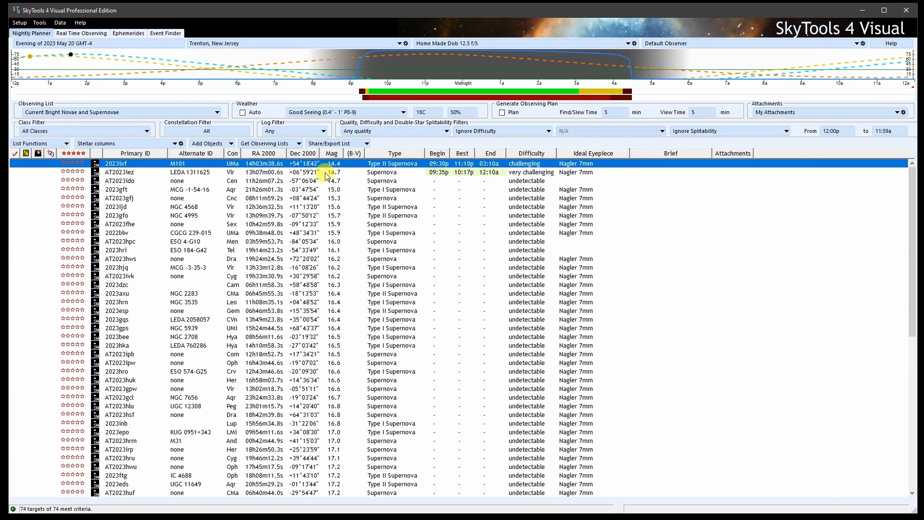
mouse_move(300, 195)
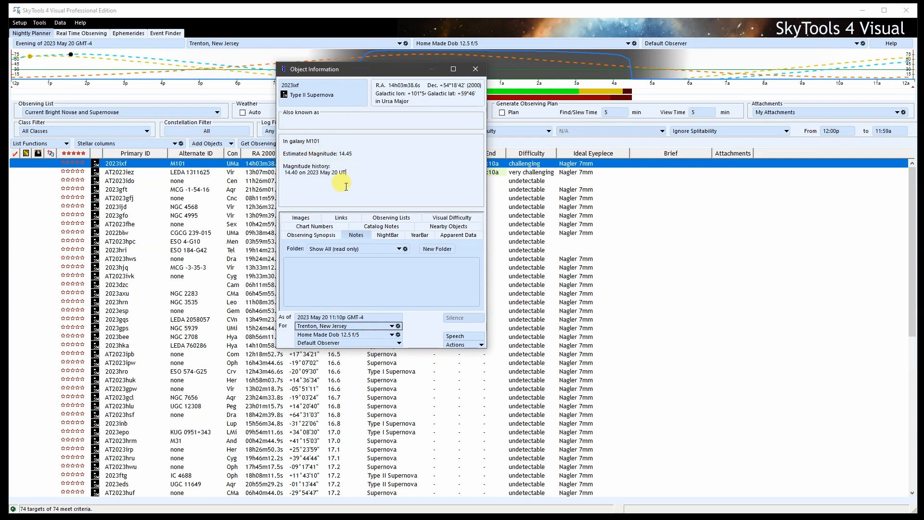
mouse_move(357, 188)
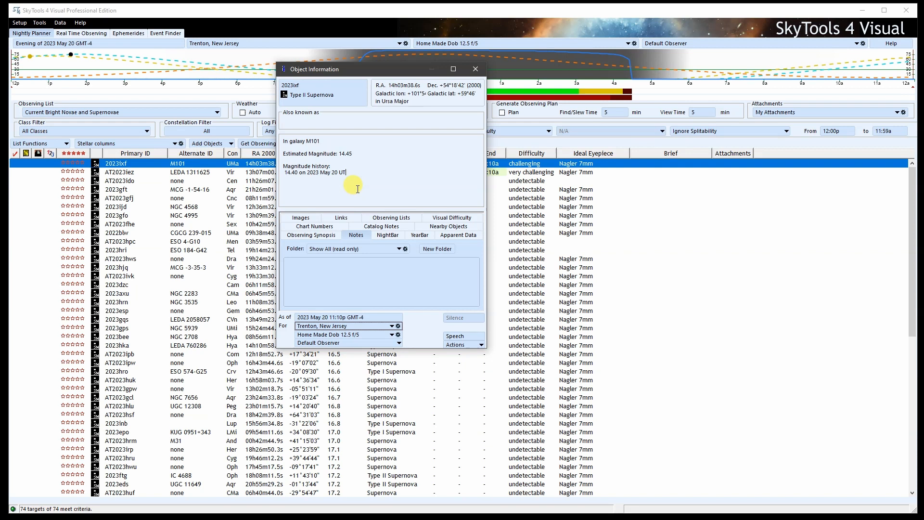
mouse_move(352, 184)
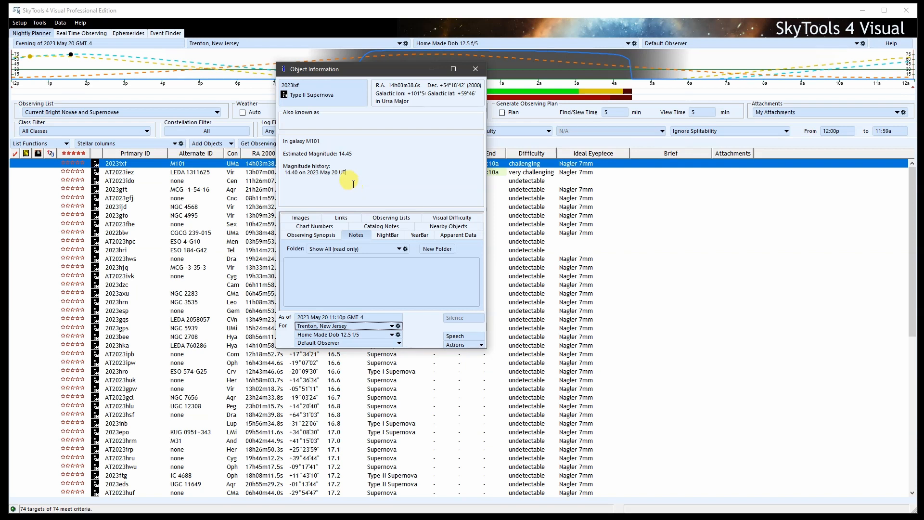
mouse_move(360, 187)
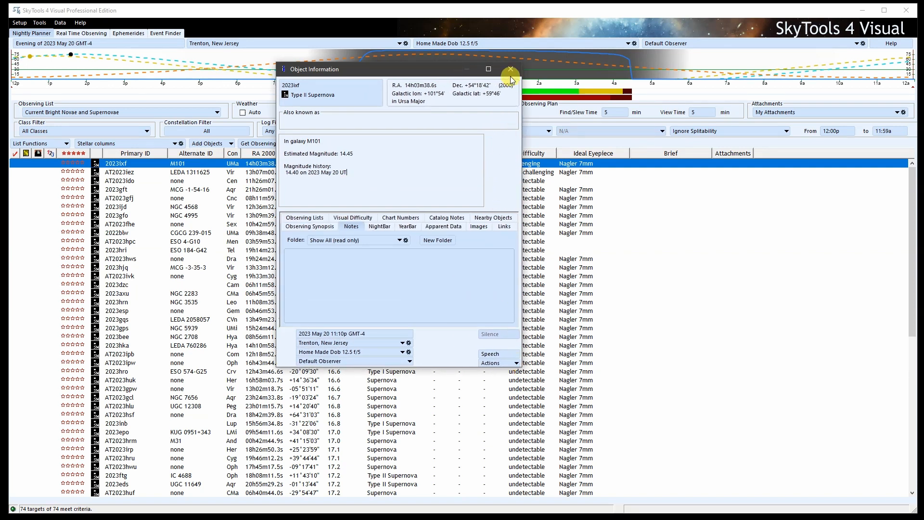
left_click(509, 69)
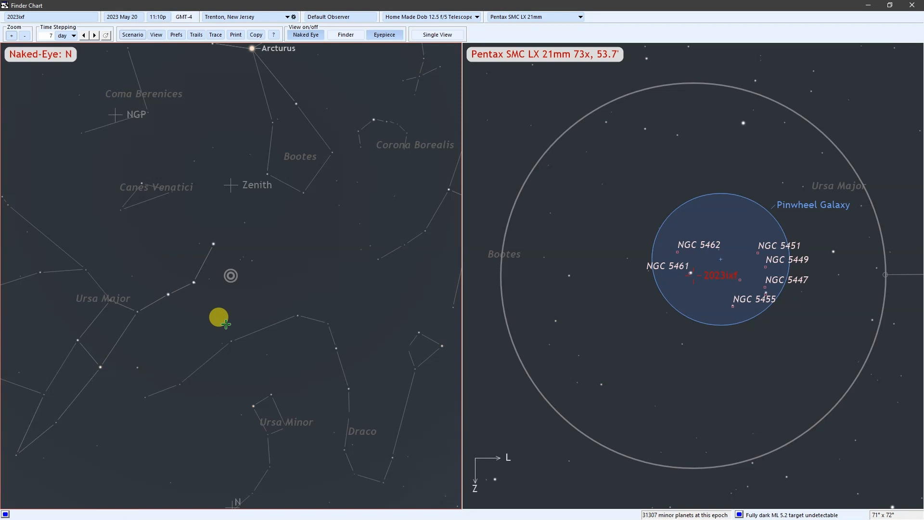
mouse_move(233, 318)
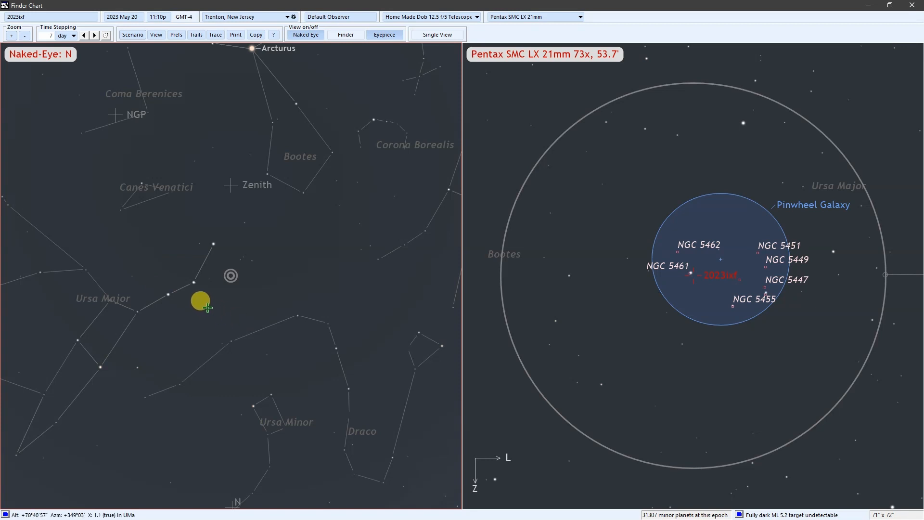
mouse_move(227, 273)
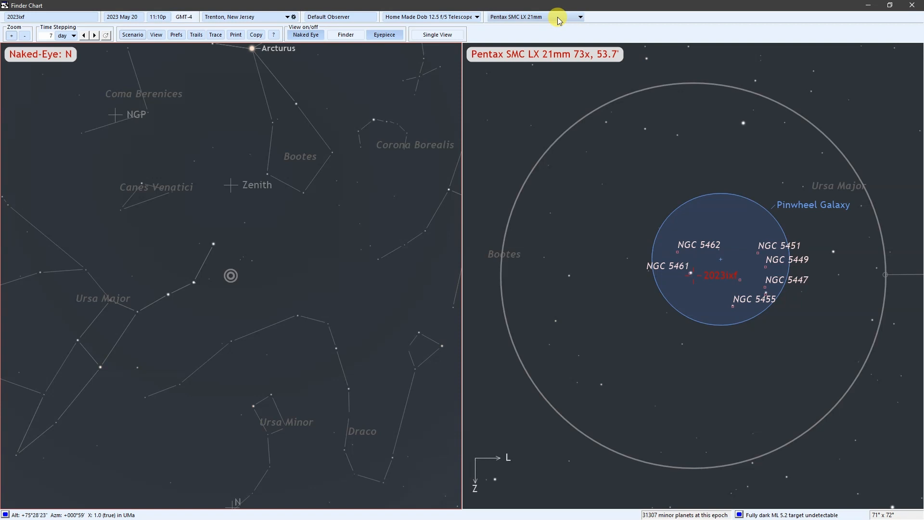
Step: Switch the finder chart eyepiece to the Tele Vue Nagler 7mm at 218x
left_click(579, 16)
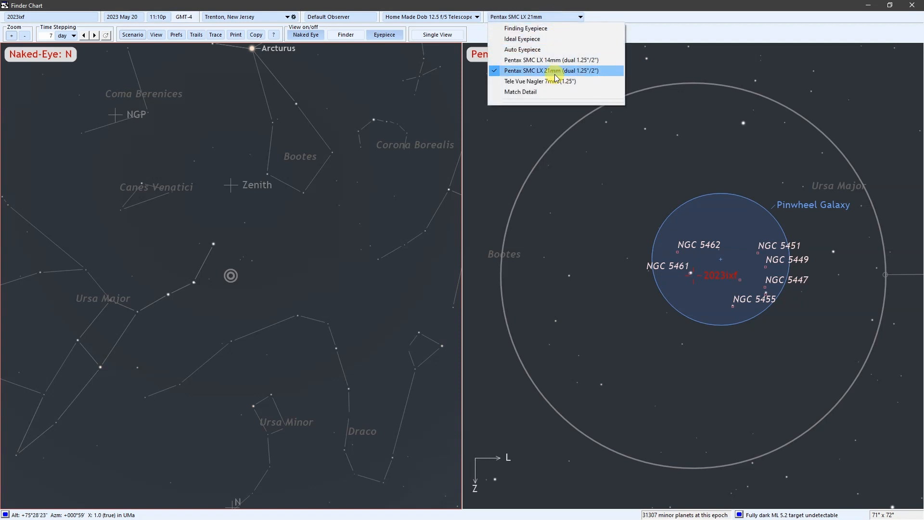
left_click(538, 81)
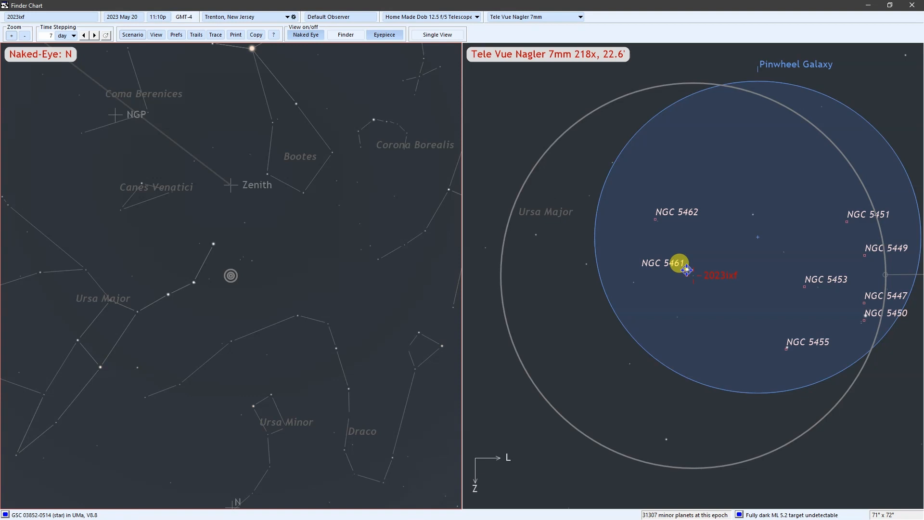
mouse_move(683, 290)
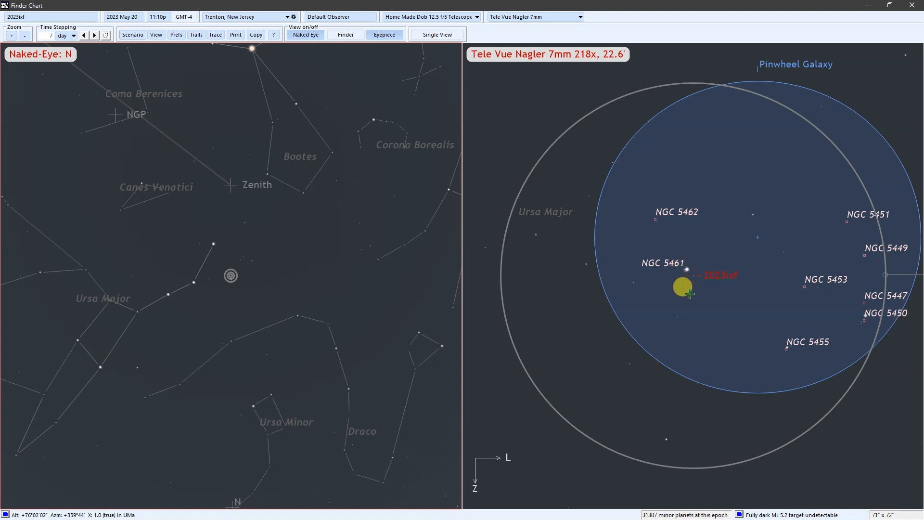